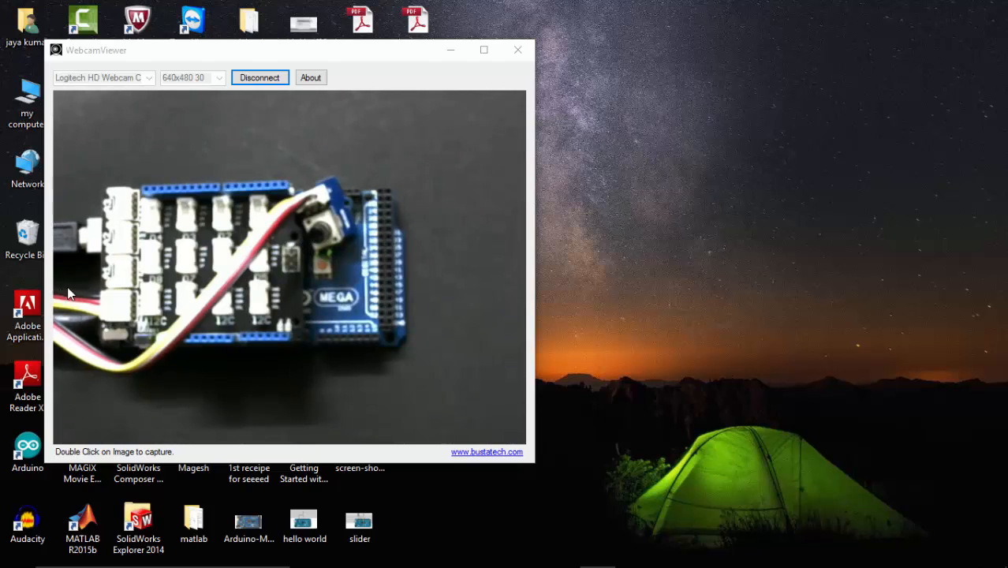
pyautogui.moveTo(402, 301)
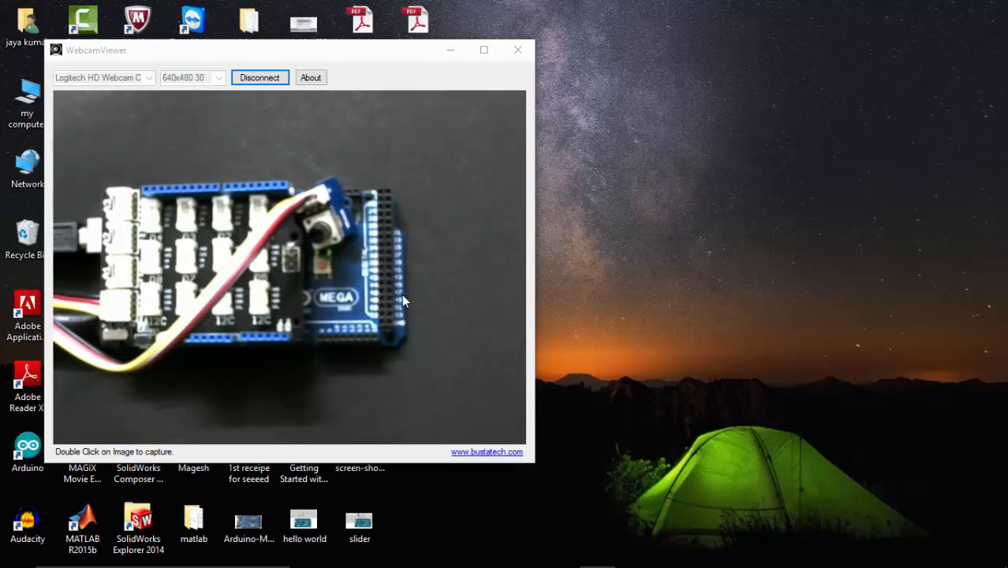
pyautogui.moveTo(439, 337)
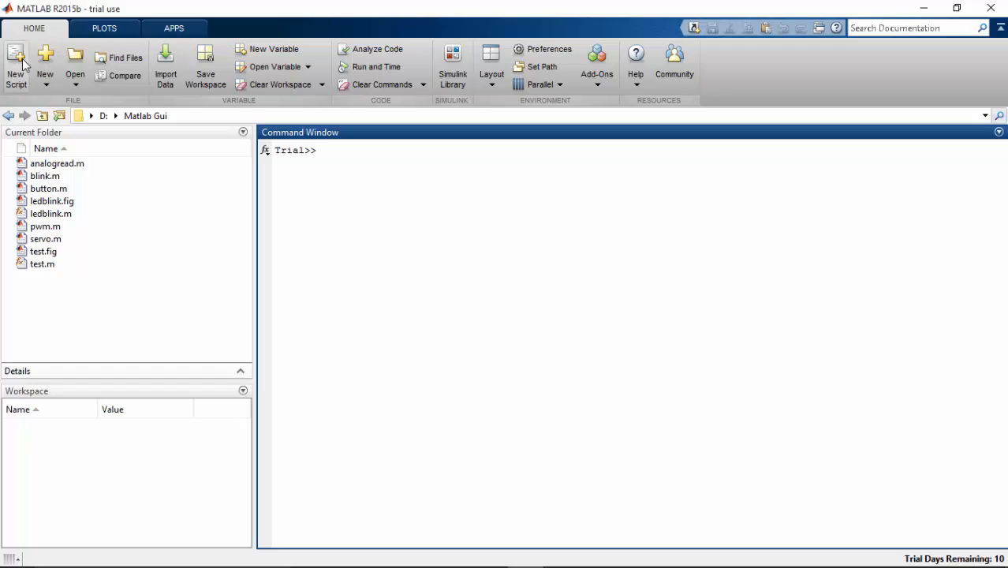
# - Create a new blank script and save it as plot.m in the Matlab Gui folder
pyautogui.click(16, 66)
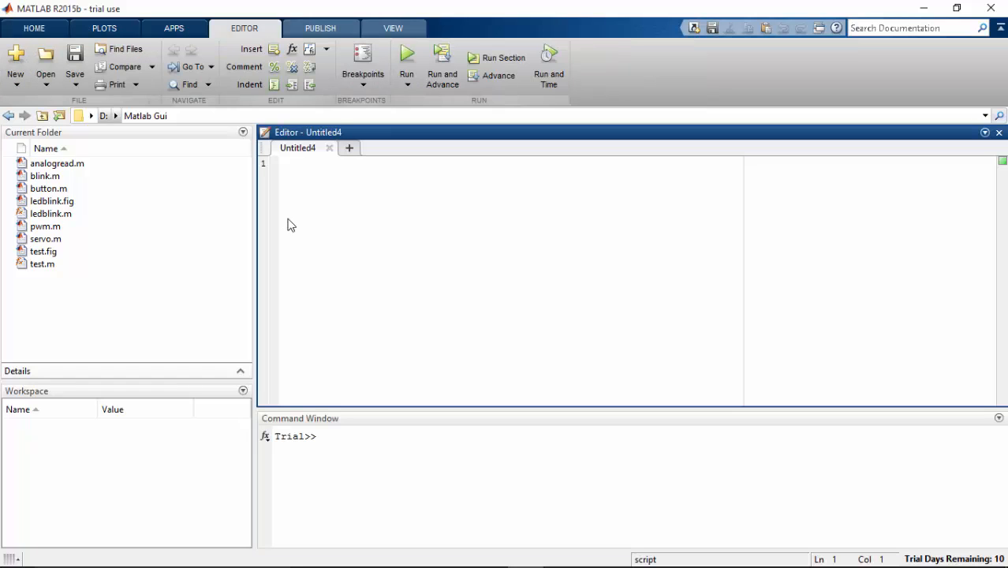
pyautogui.click(74, 53)
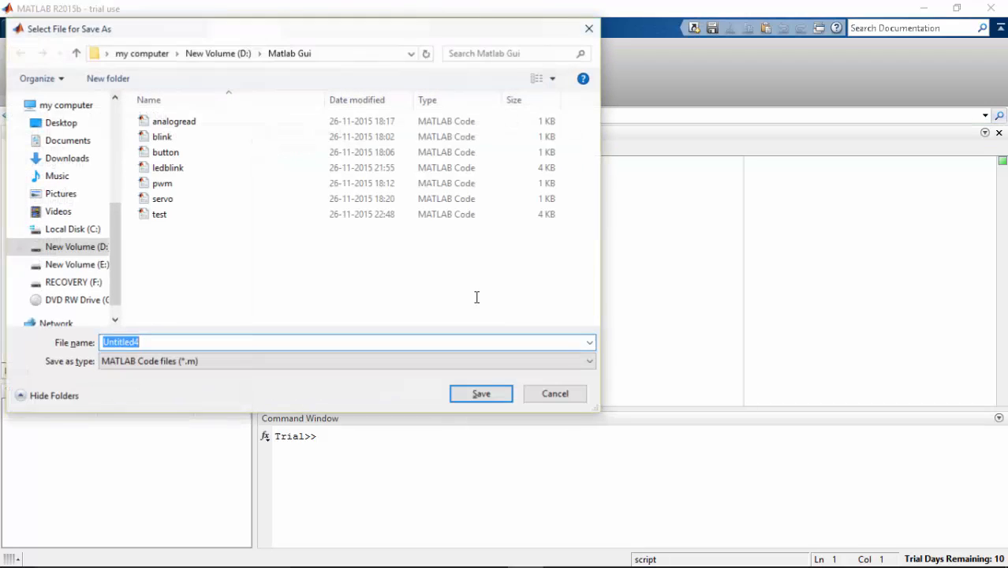
pyautogui.write('o')
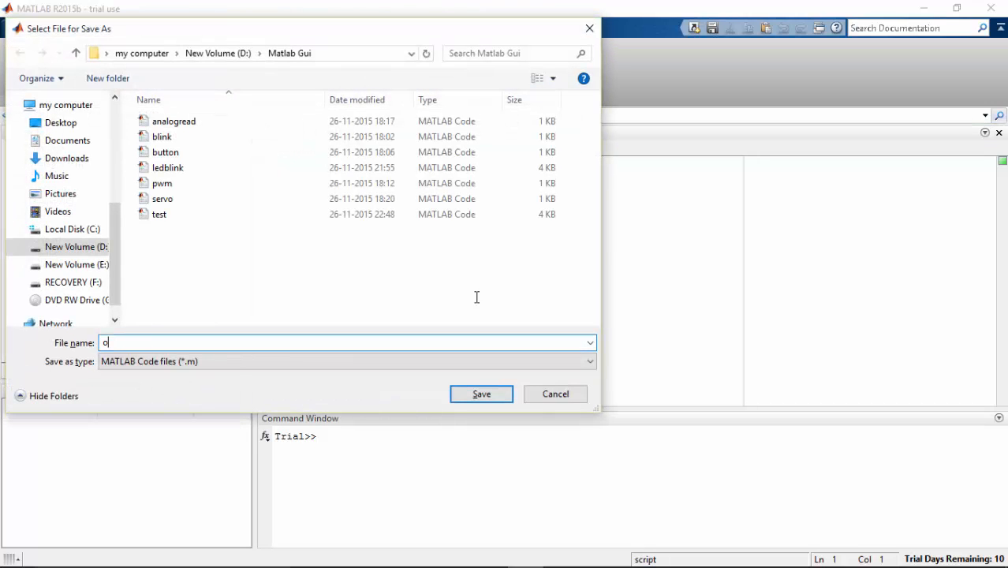
pyautogui.write('plot')
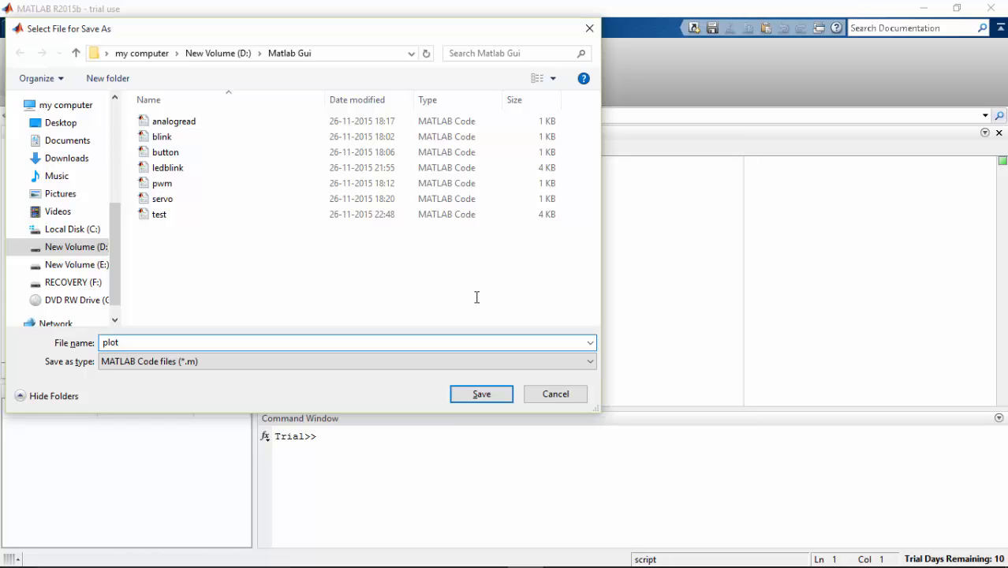
pyautogui.click(482, 395)
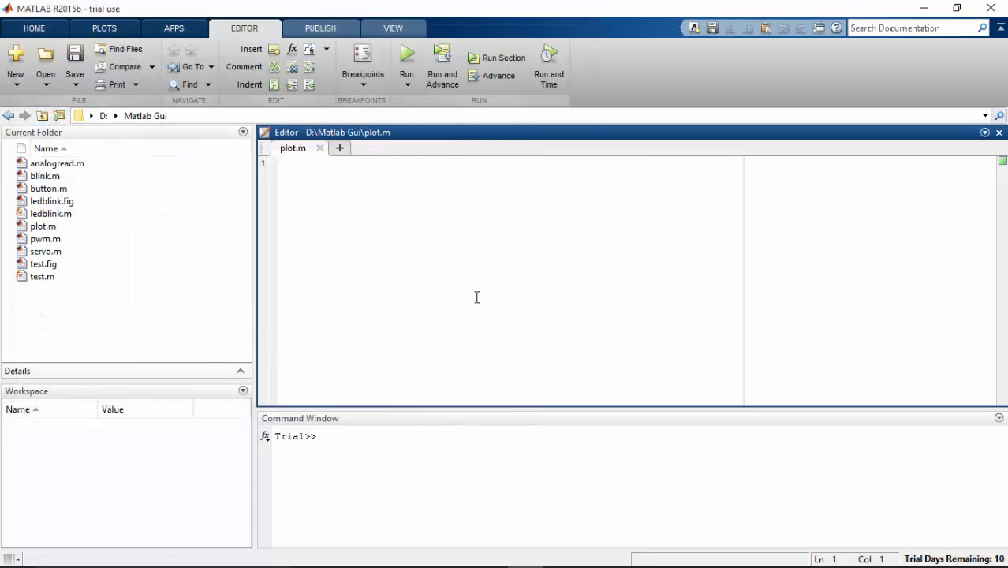
# - Focus the empty plot.m editor, revealing the builtin-name conflict warnings
pyautogui.click(407, 54)
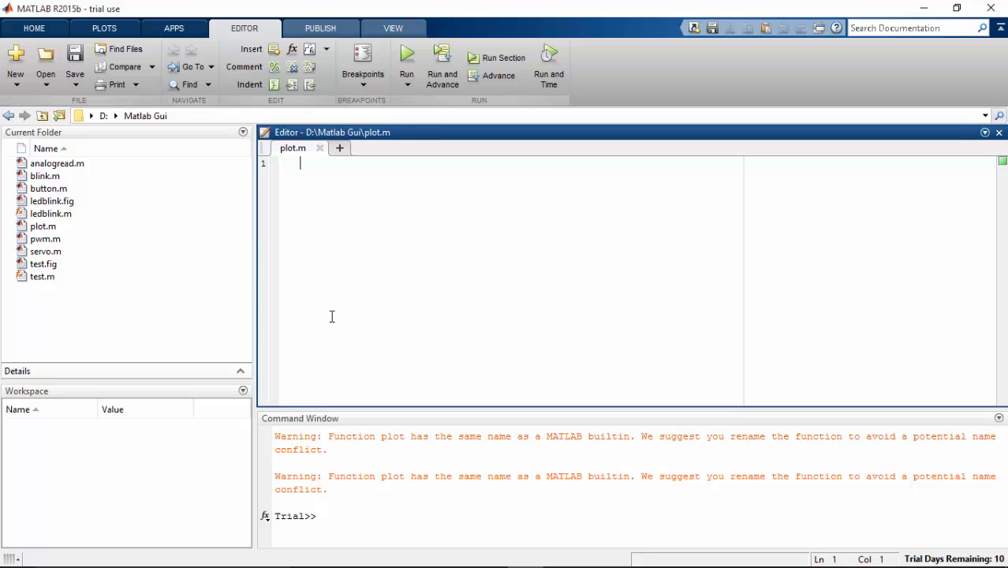
pyautogui.moveTo(423, 510)
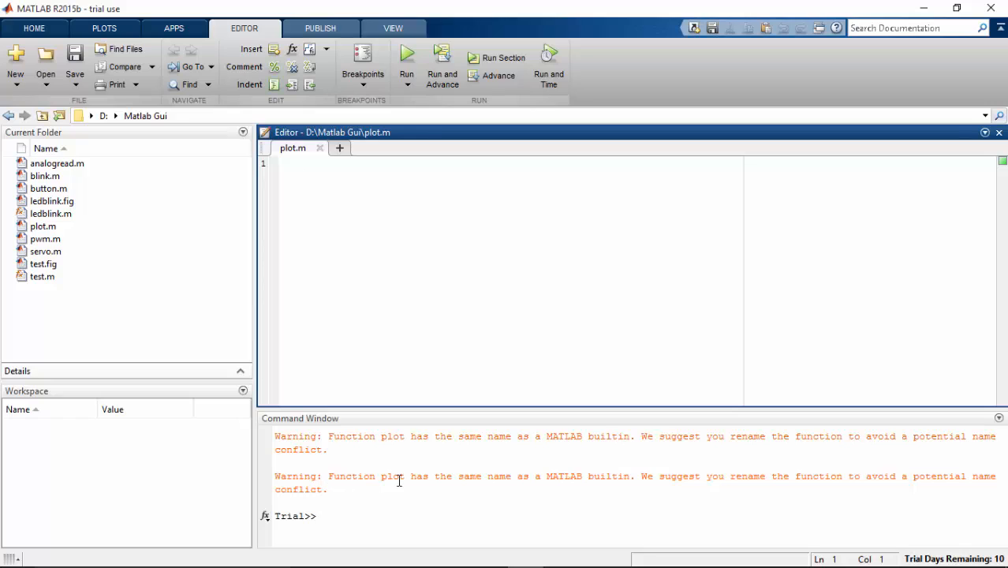
pyautogui.moveTo(445, 492)
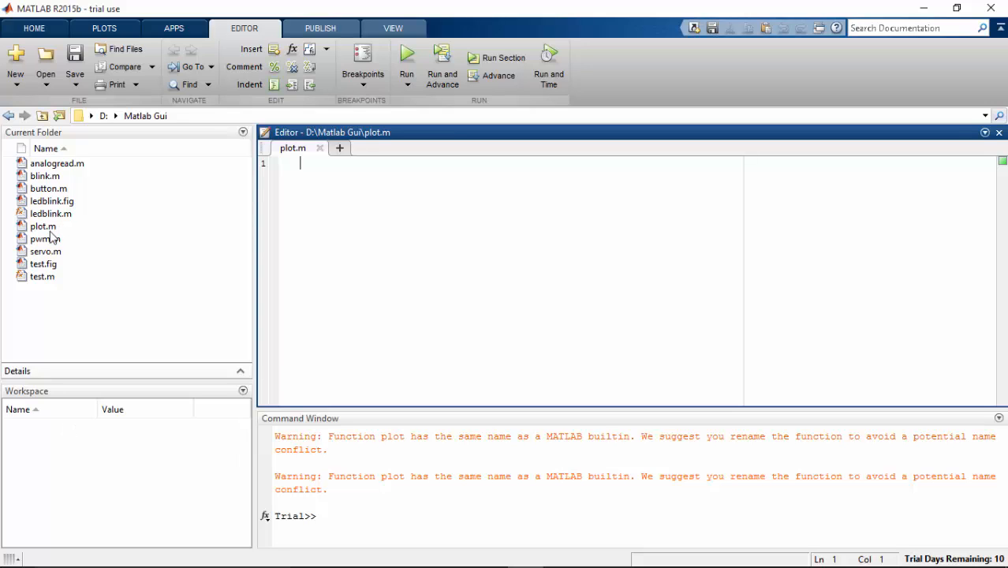
# - Rename plot.m to graphh.m from the Current Folder panel
pyautogui.rightClick(42, 227)
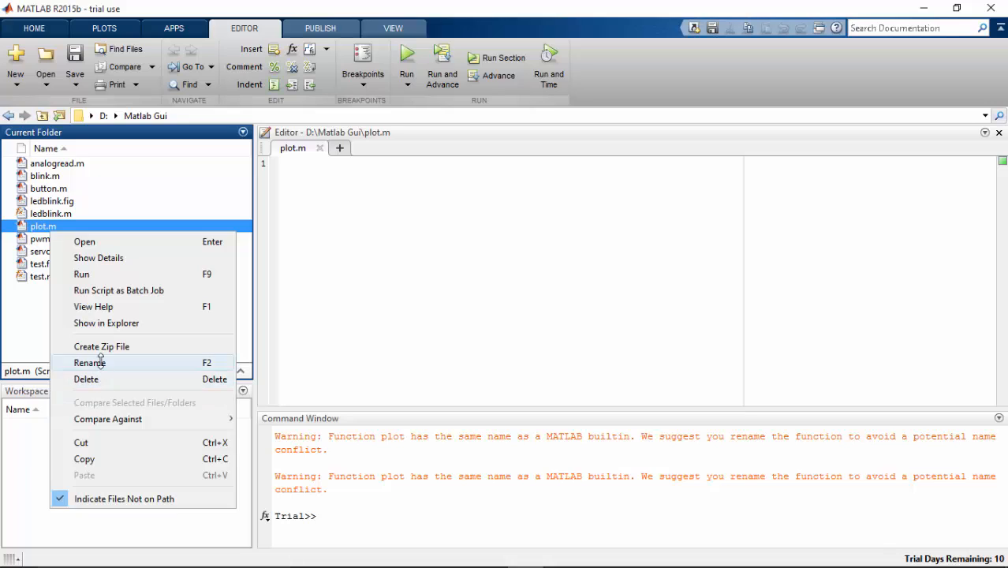
pyautogui.click(88, 363)
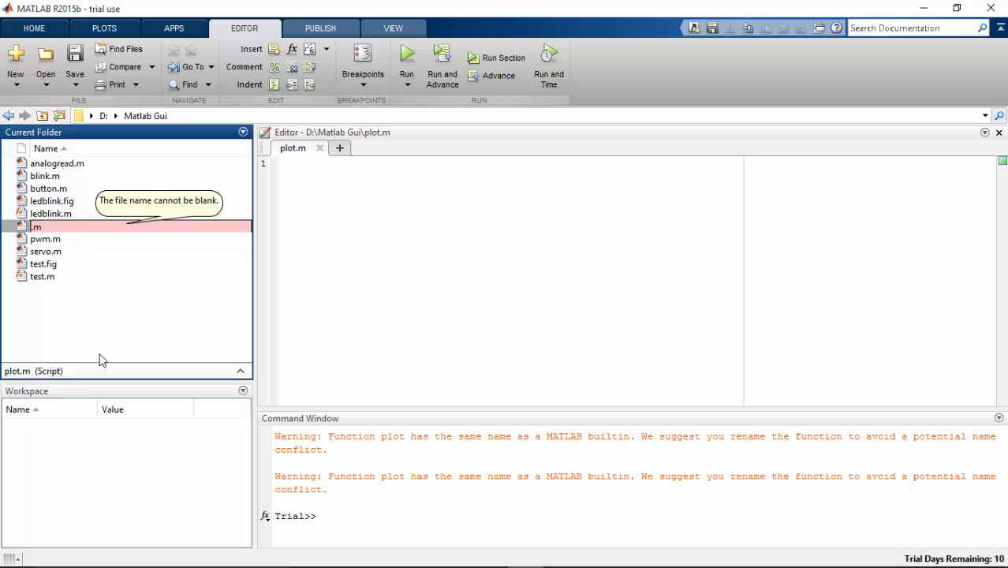
pyautogui.write('graphh')
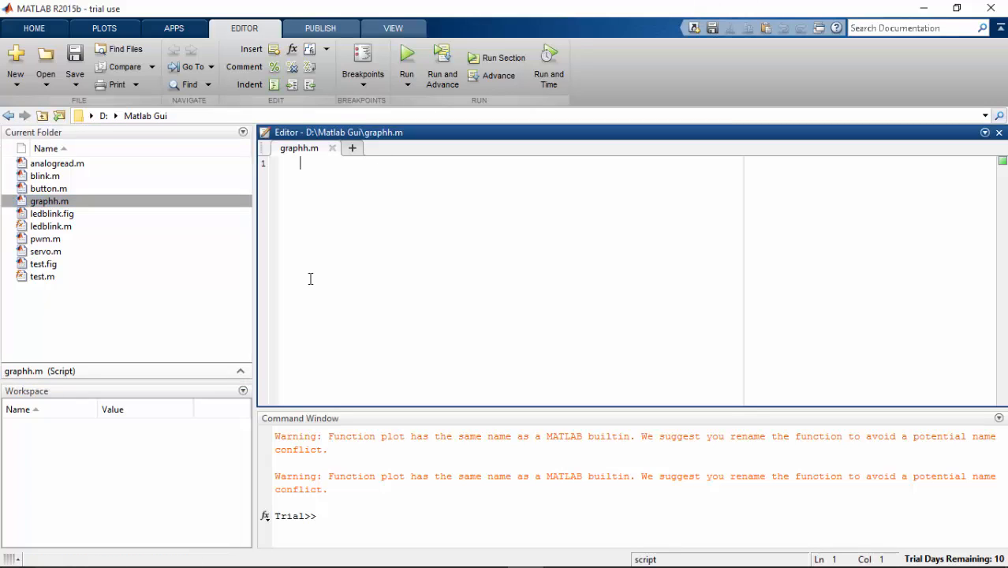
# - Write the opening lines clear all, a = arduino and x = 0; in graphh.m
pyautogui.write('clear all')
pyautogui.write('a = ar')
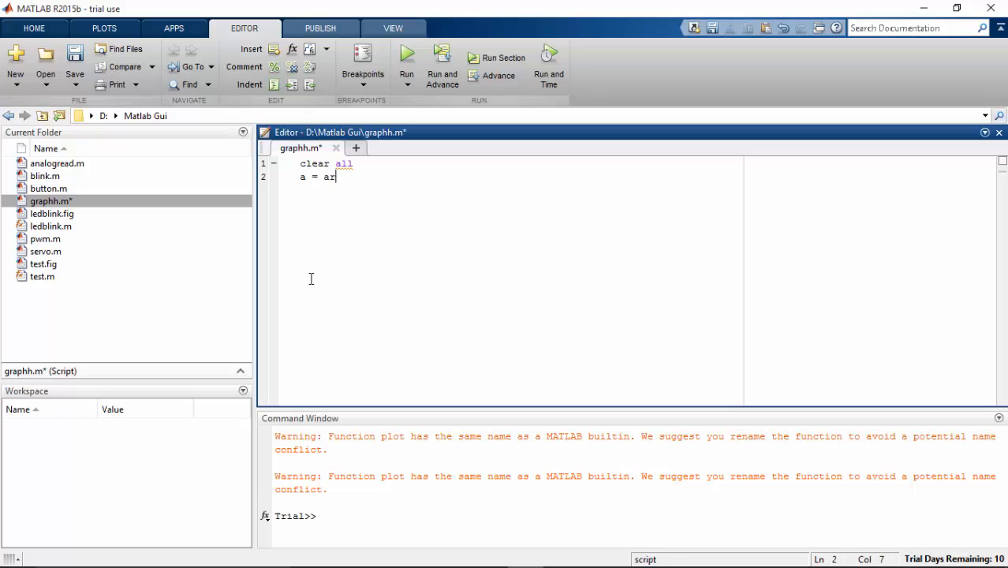
pyautogui.write('duino')
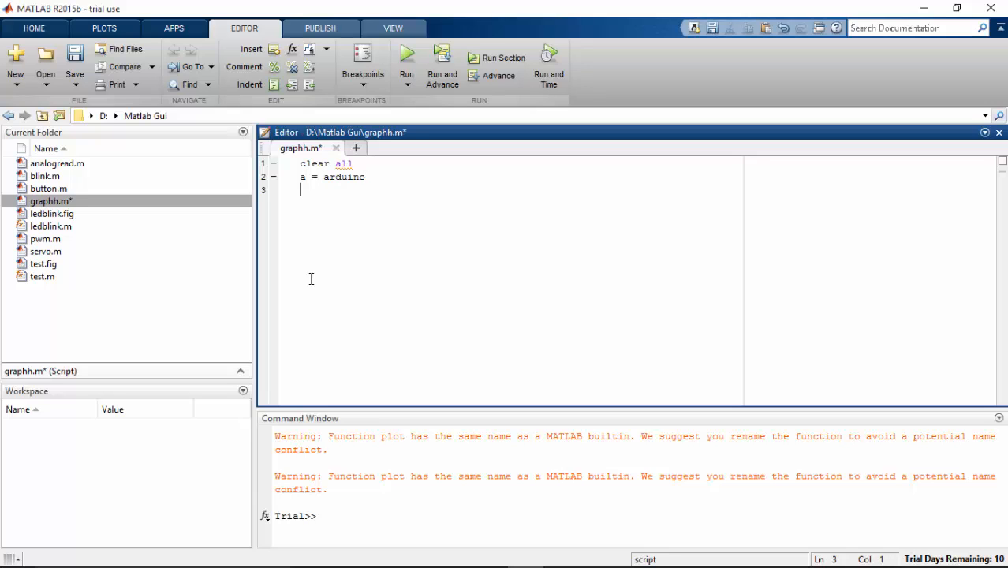
pyautogui.write('x')
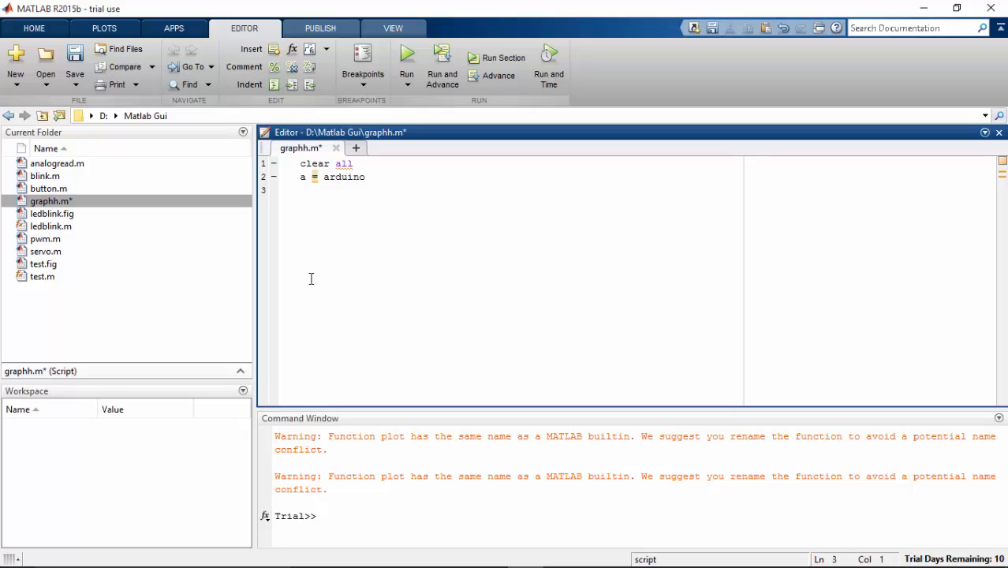
pyautogui.write('x')
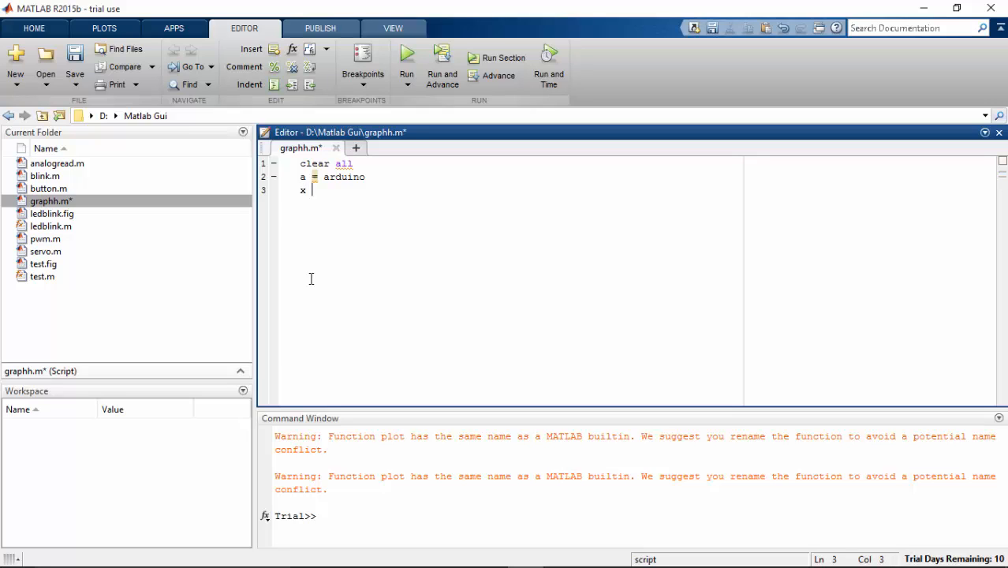
pyautogui.write('=0')
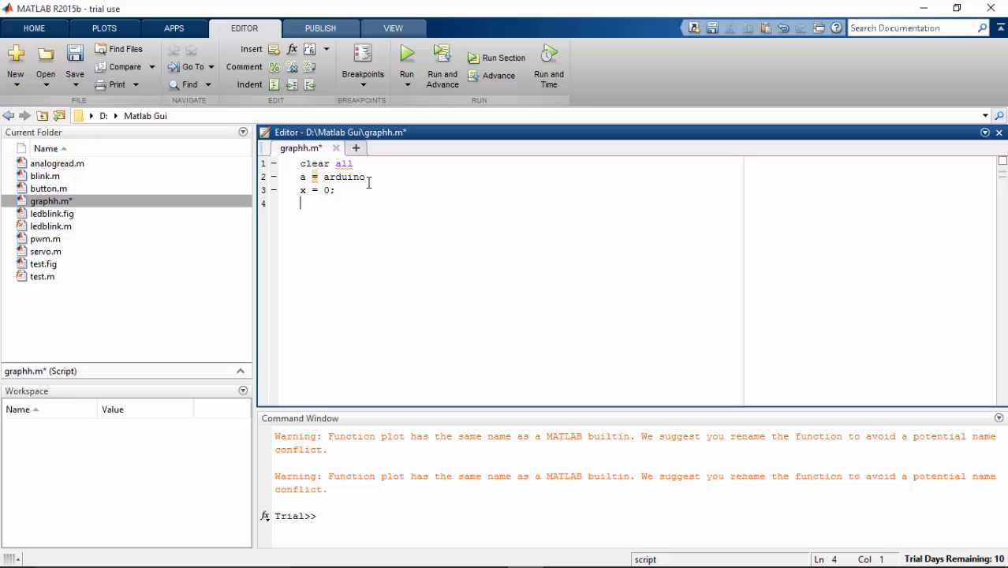
pyautogui.doubleClick(344, 177)
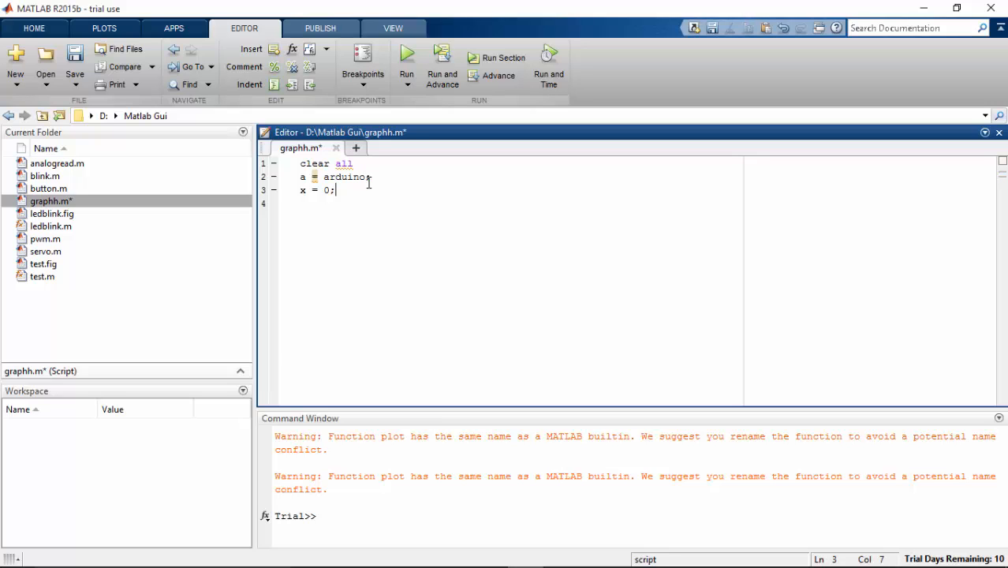
pyautogui.press('enter')
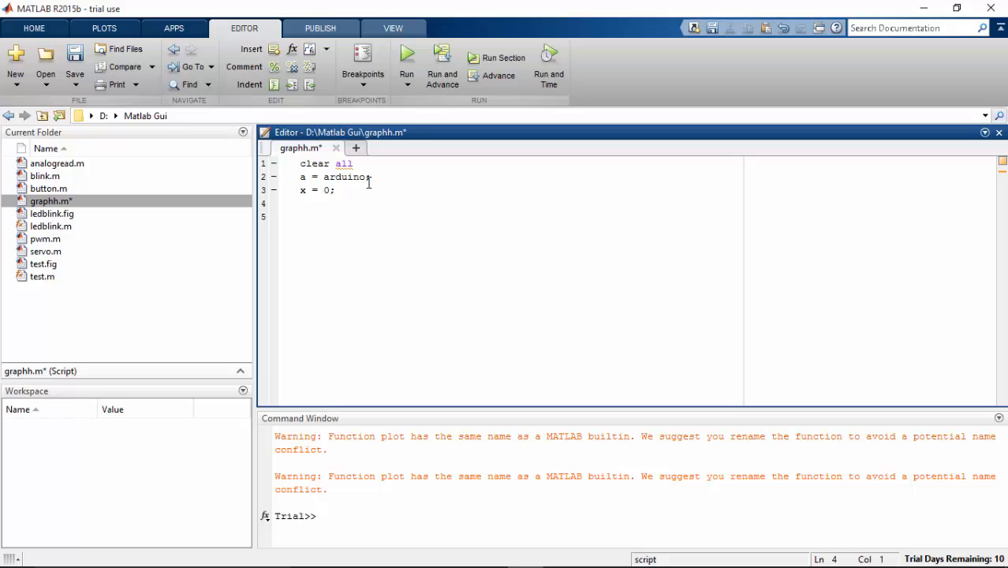
# - Start a for k = 1:1000 loop reading b = readVoltage(a,'A0');
pyautogui.write('for')
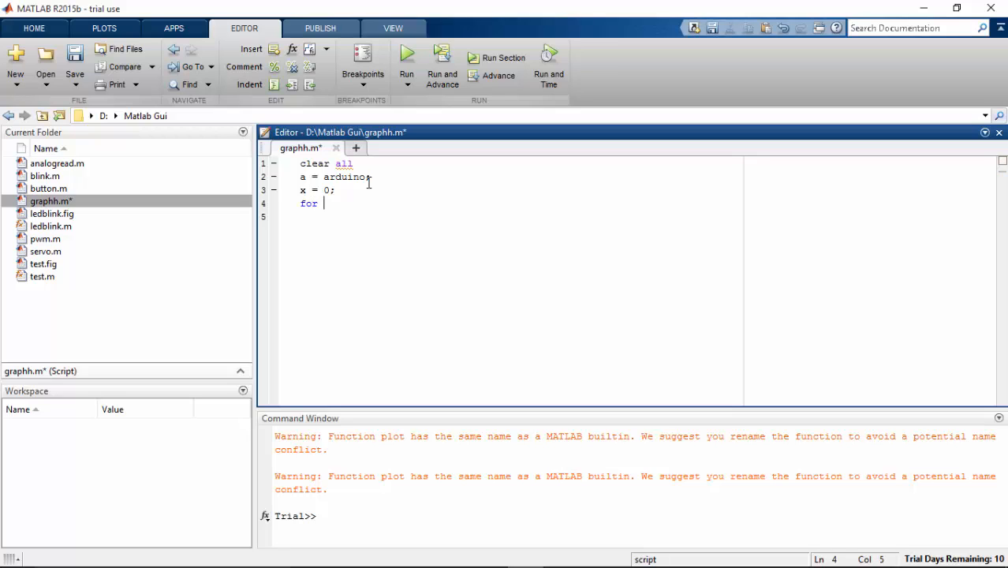
pyautogui.write('k =')
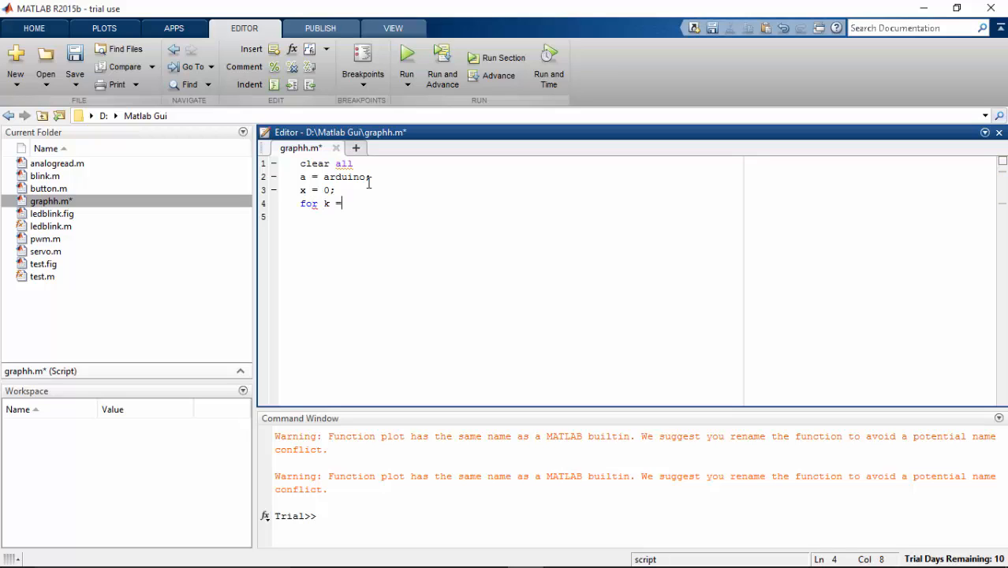
pyautogui.write('1:100')
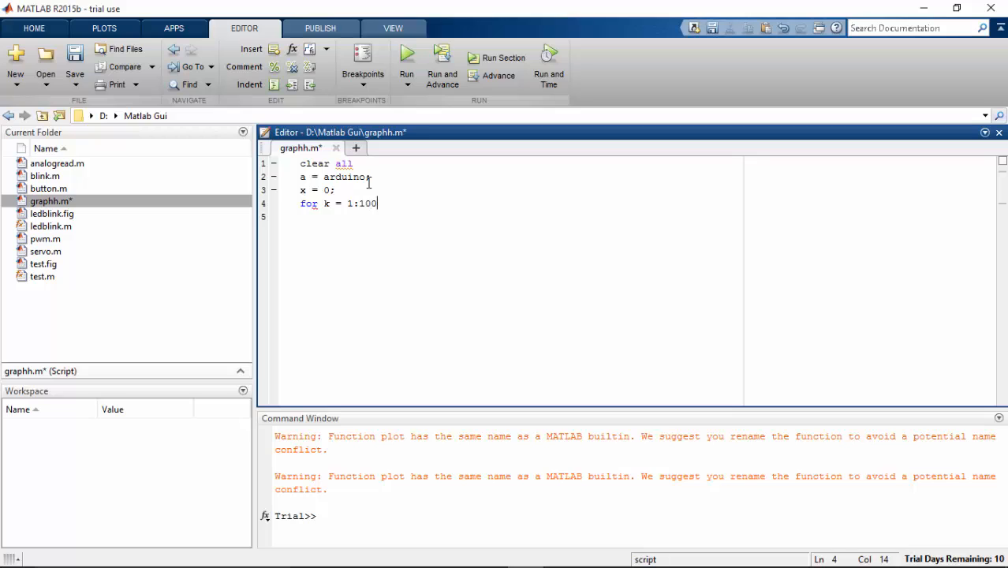
pyautogui.write('0')
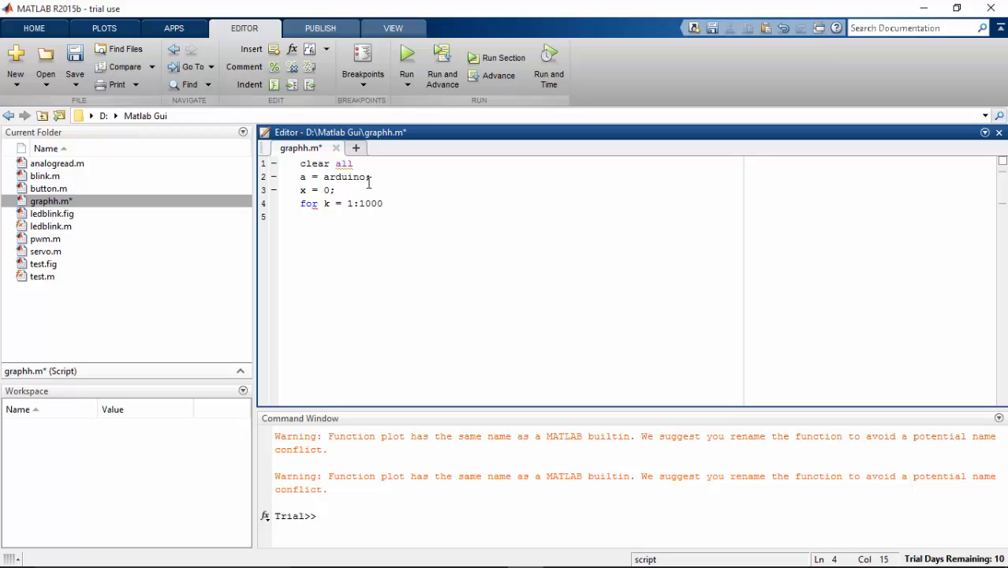
pyautogui.write('b = rea')
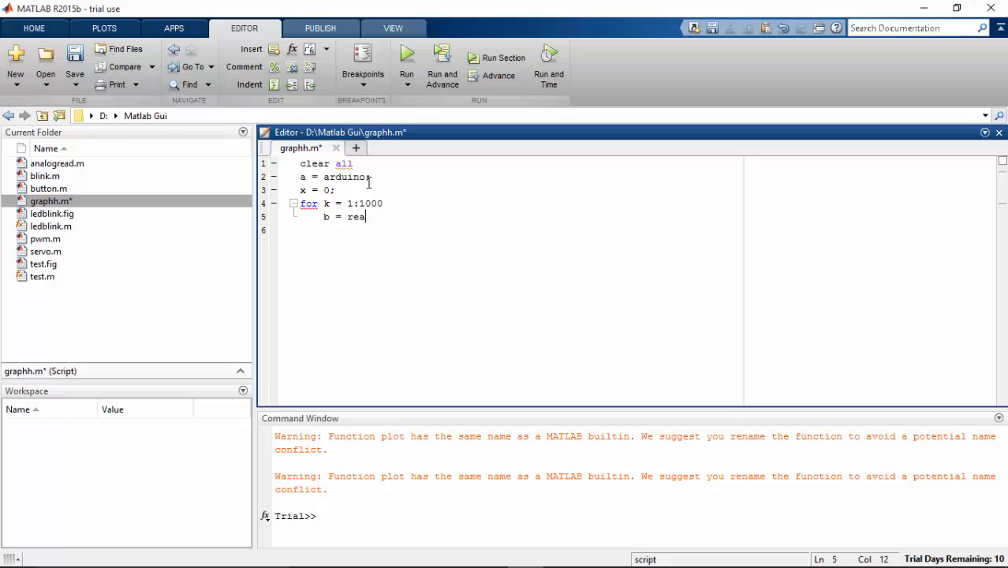
pyautogui.write('dVoltage')
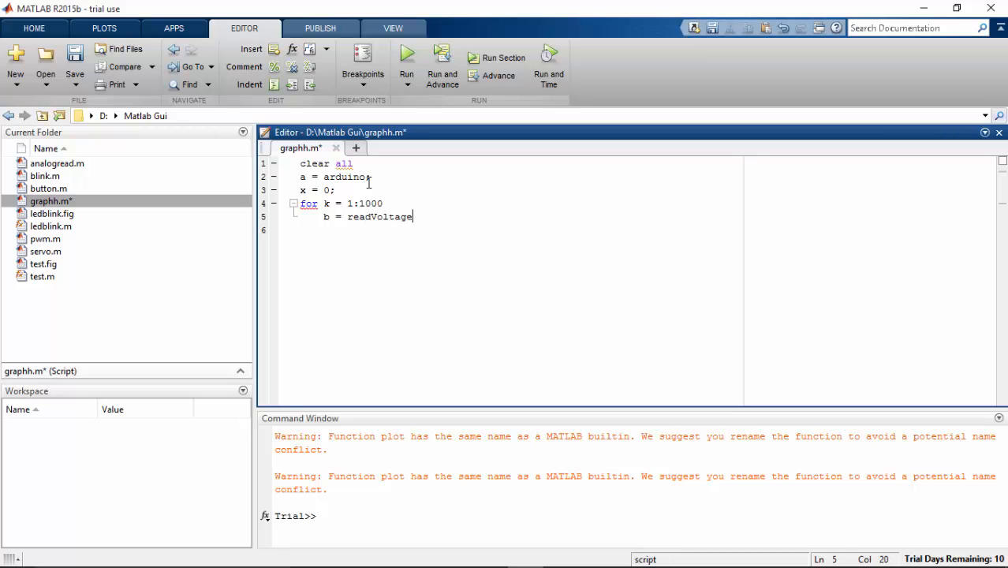
pyautogui.write('(a')
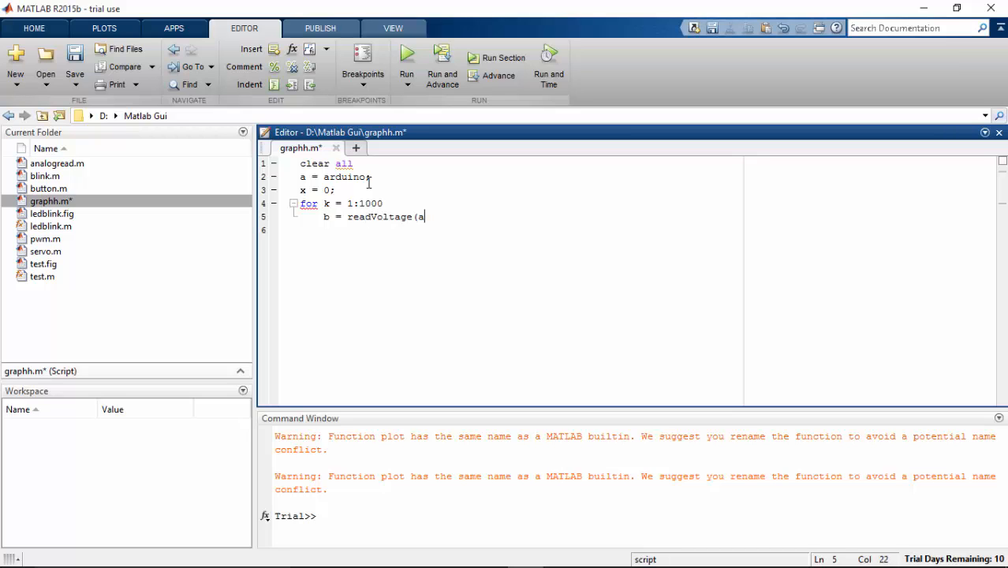
pyautogui.write(",'A")
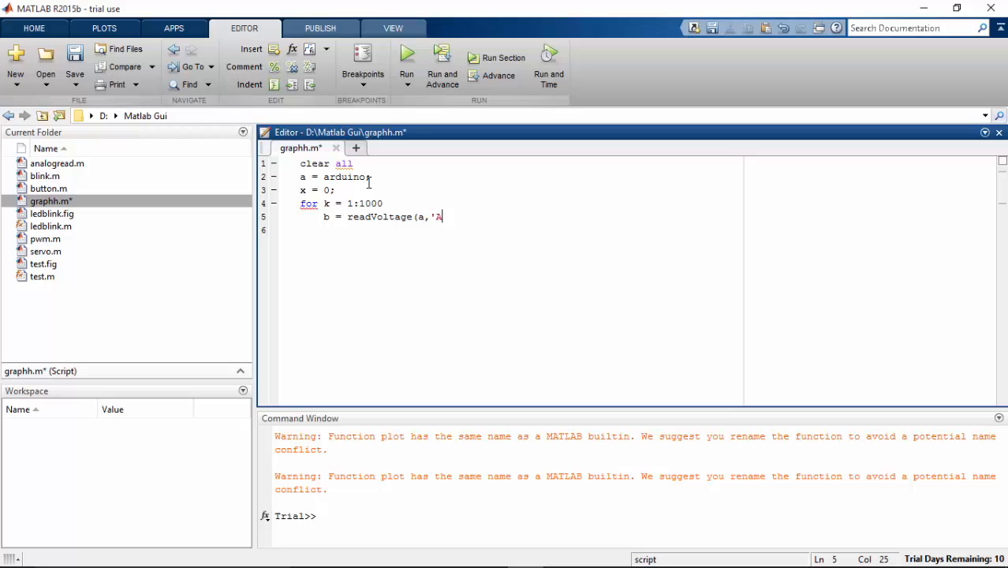
pyautogui.write("0');")
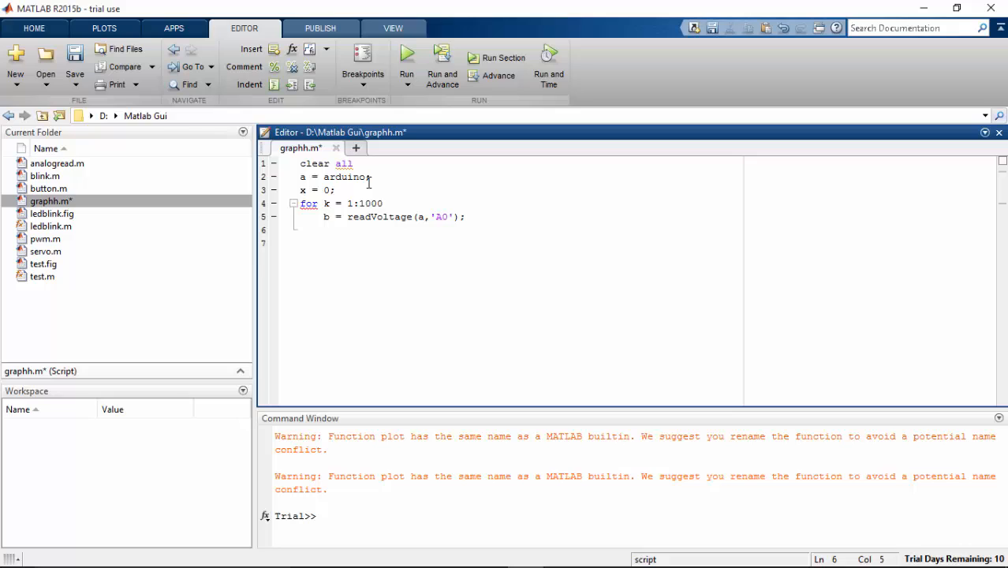
# - Append each reading to x with x = [x, b];
pyautogui.write('x =')
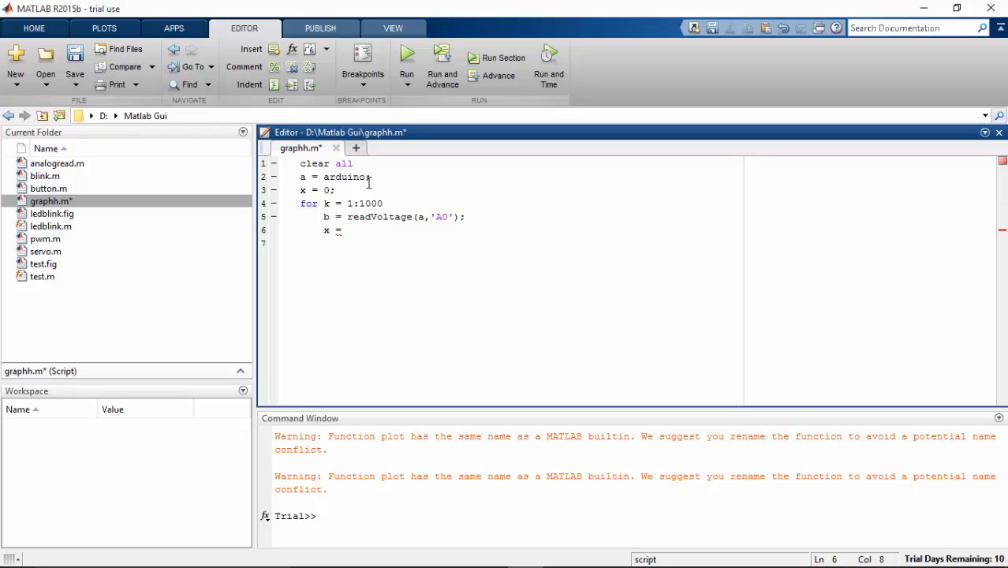
pyautogui.write('[x')
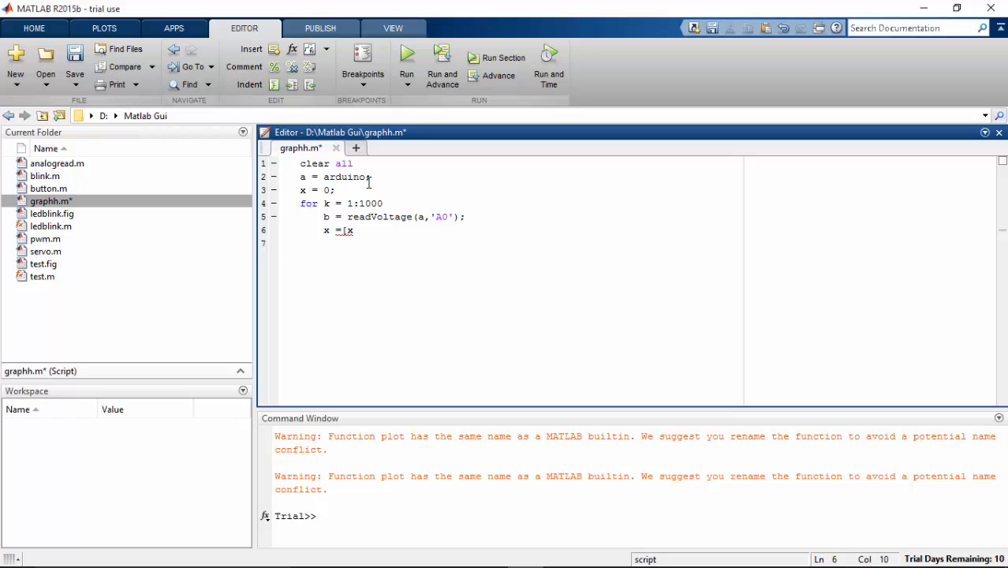
pyautogui.write(', b')
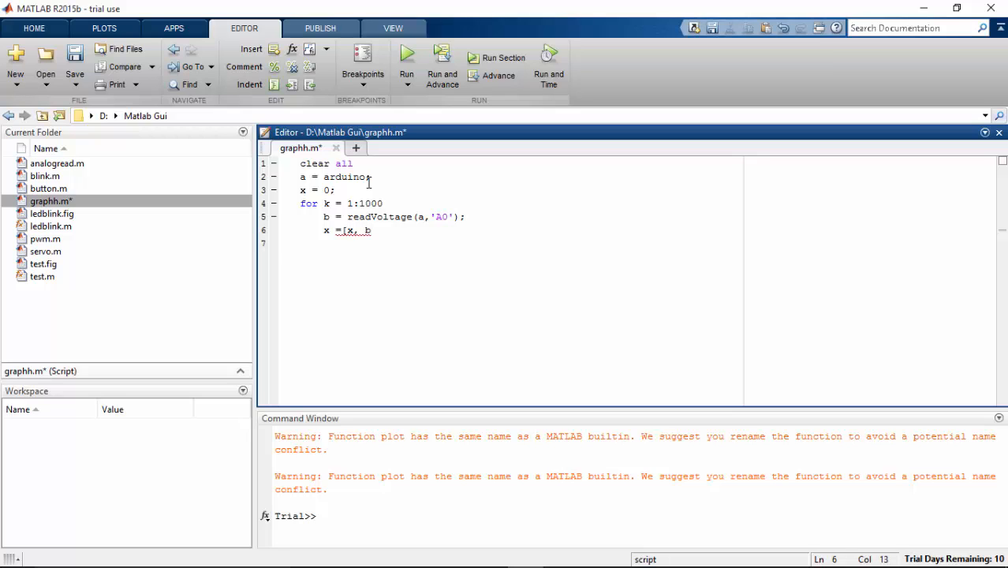
pyautogui.write('];')
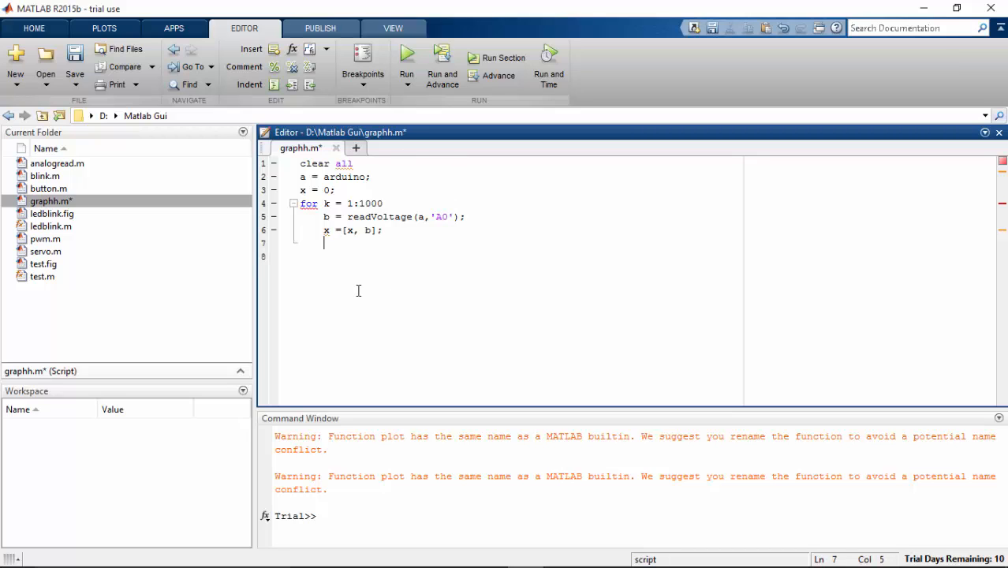
pyautogui.moveTo(342, 243)
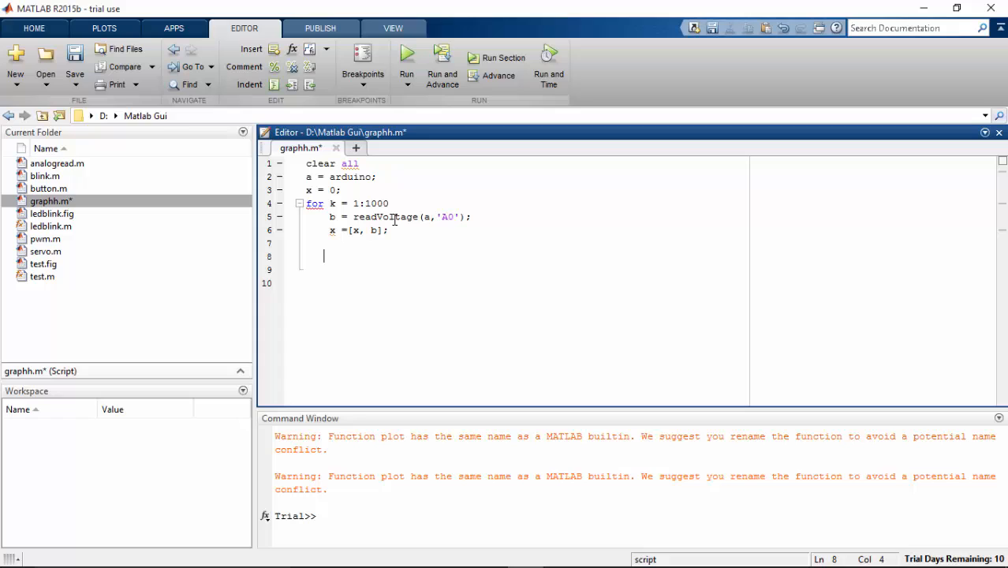
# - Add plot(x), grid and drawnow inside the loop and close it with end
pyautogui.write('pl')
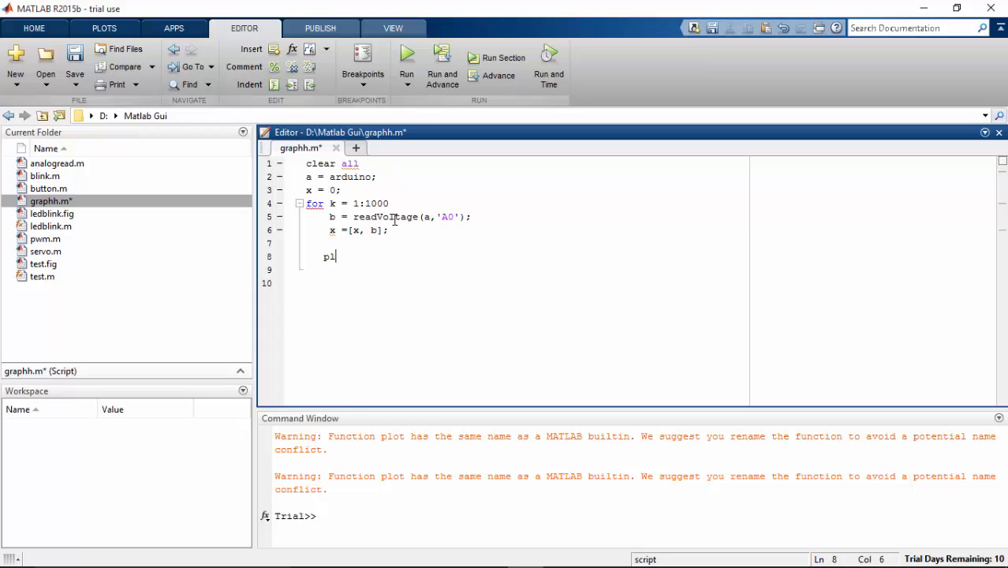
pyautogui.press('backspace')
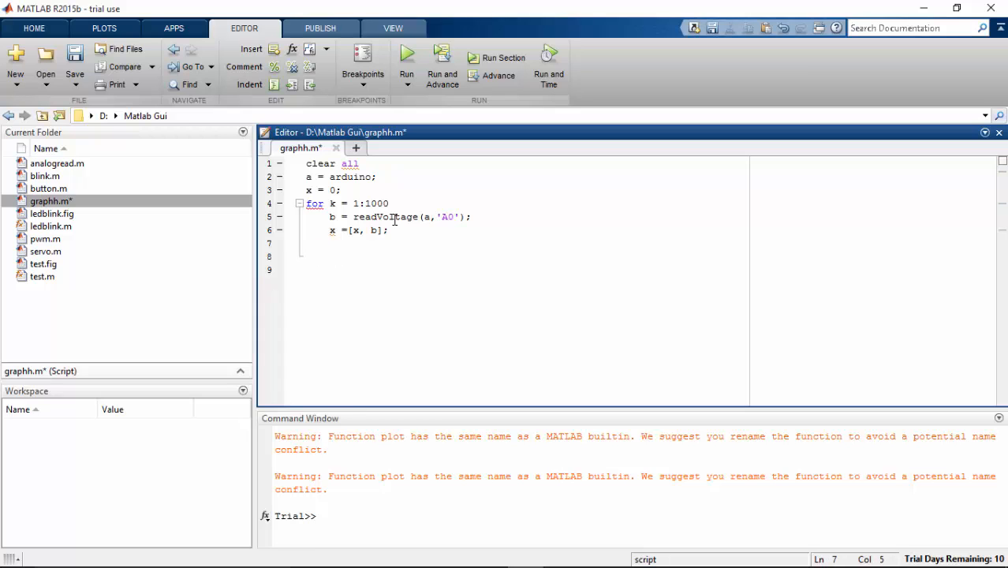
pyautogui.write('plot')
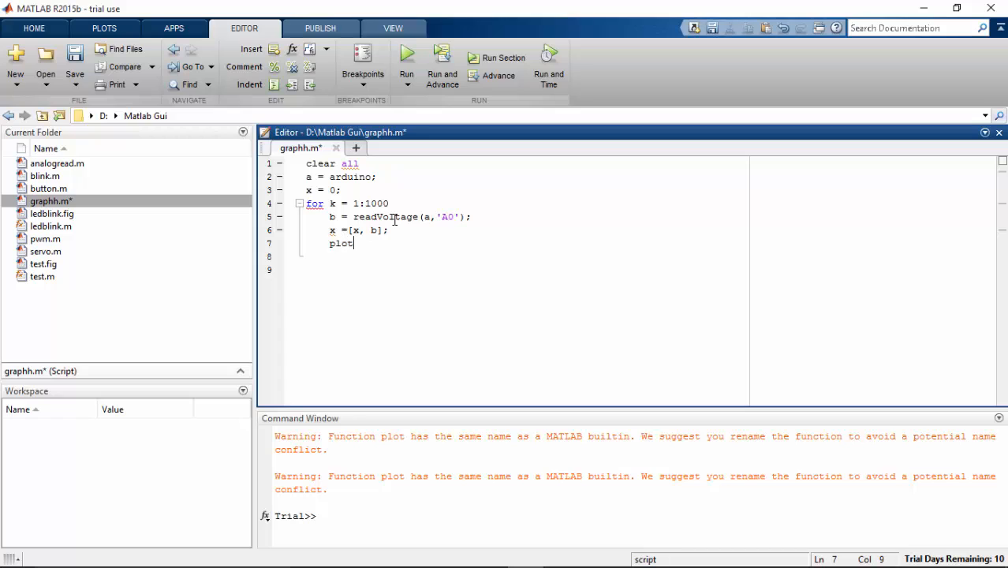
pyautogui.write('[x')
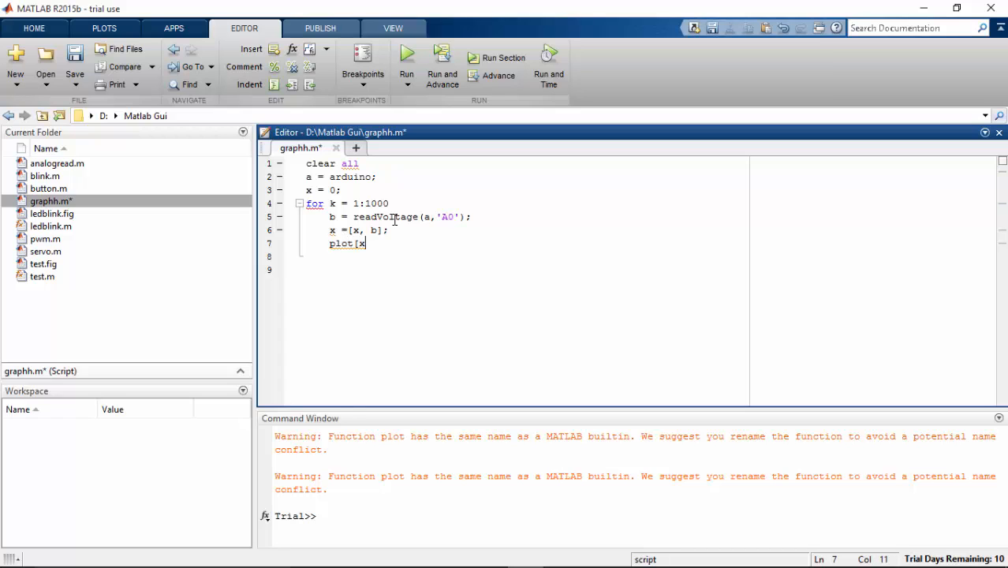
pyautogui.write('[')
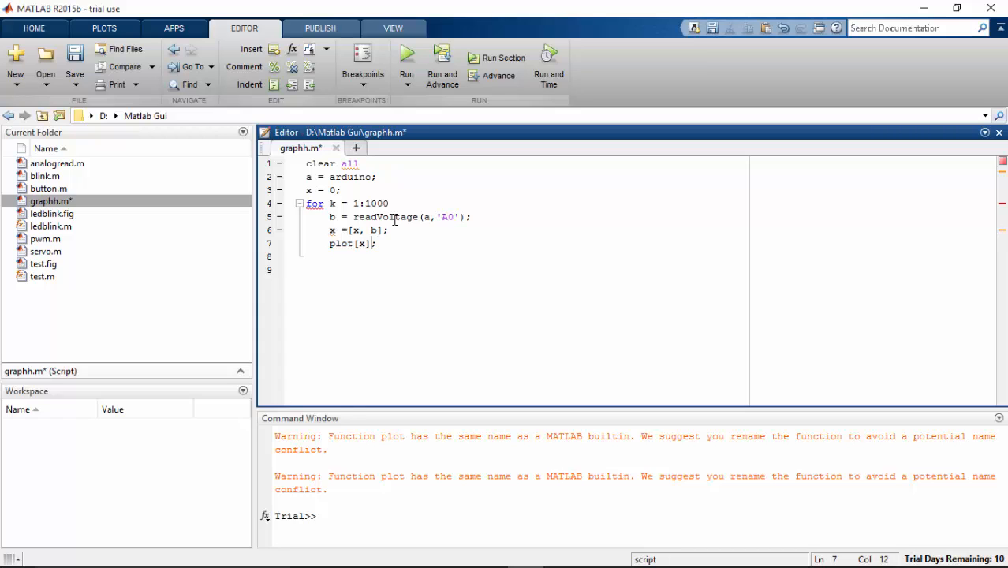
pyautogui.write('grid;')
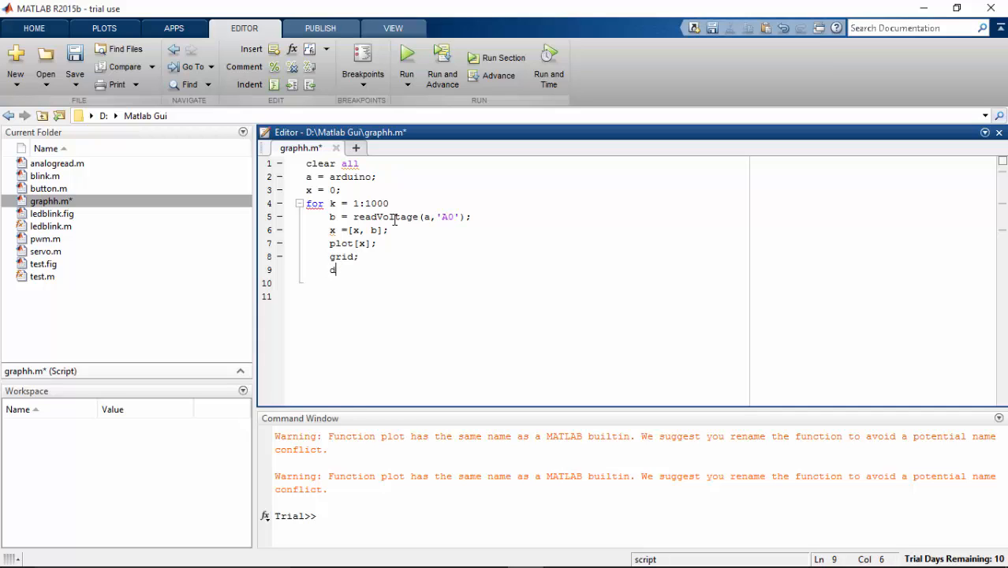
pyautogui.write('rawnow;')
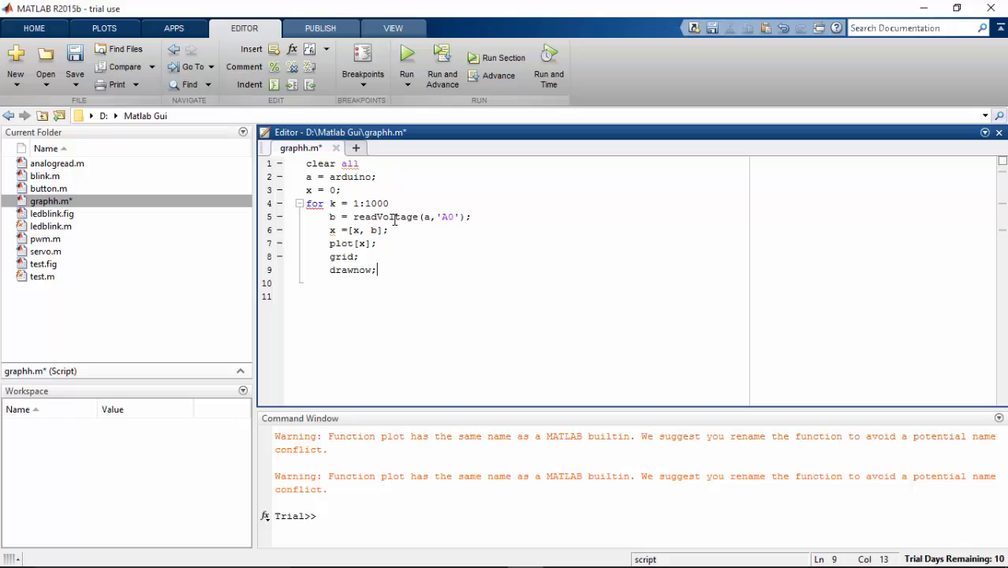
pyautogui.write('end')
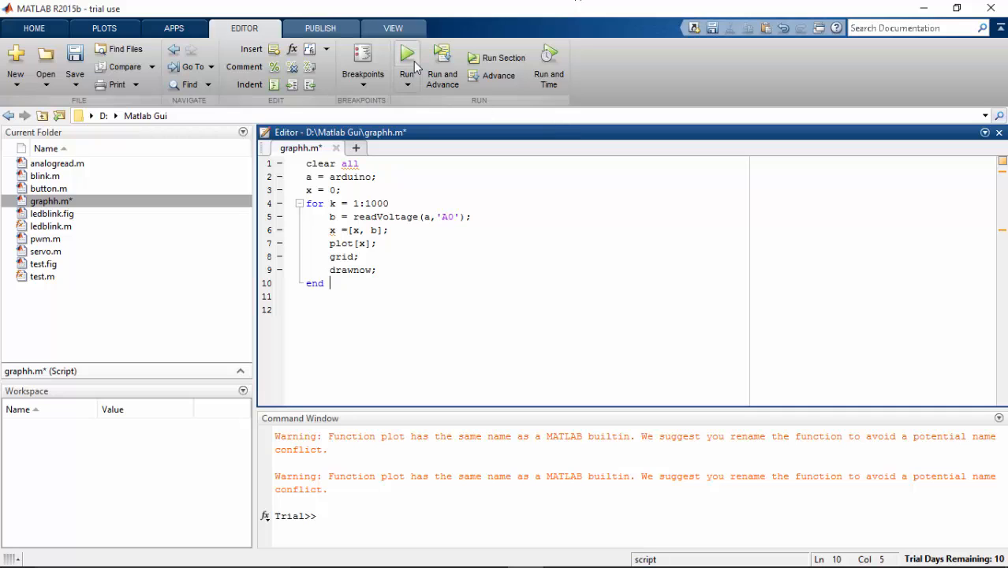
# - Save and run graphh.m so Figure 1 plots live A0 voltage near 0.51
pyautogui.click(407, 57)
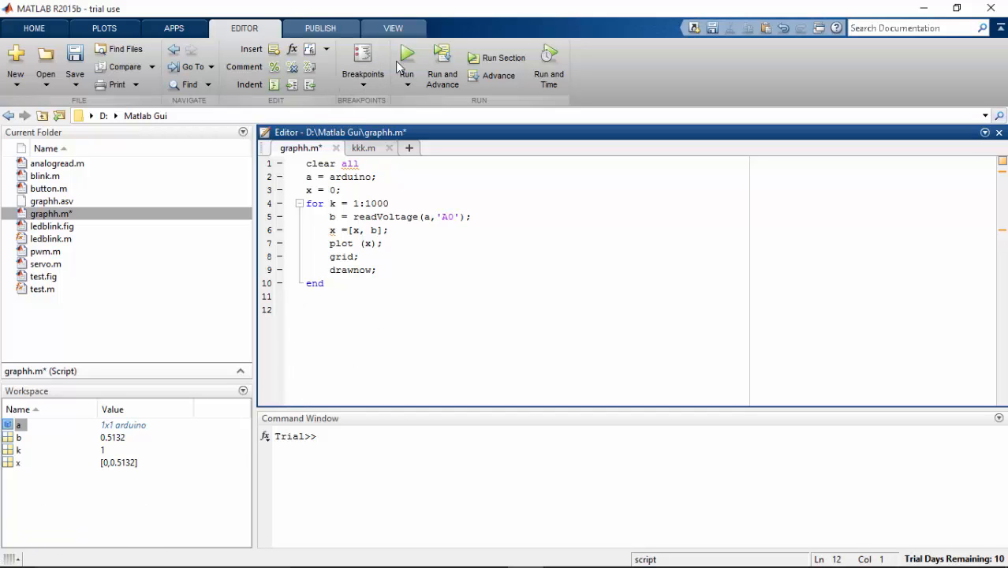
pyautogui.click(407, 56)
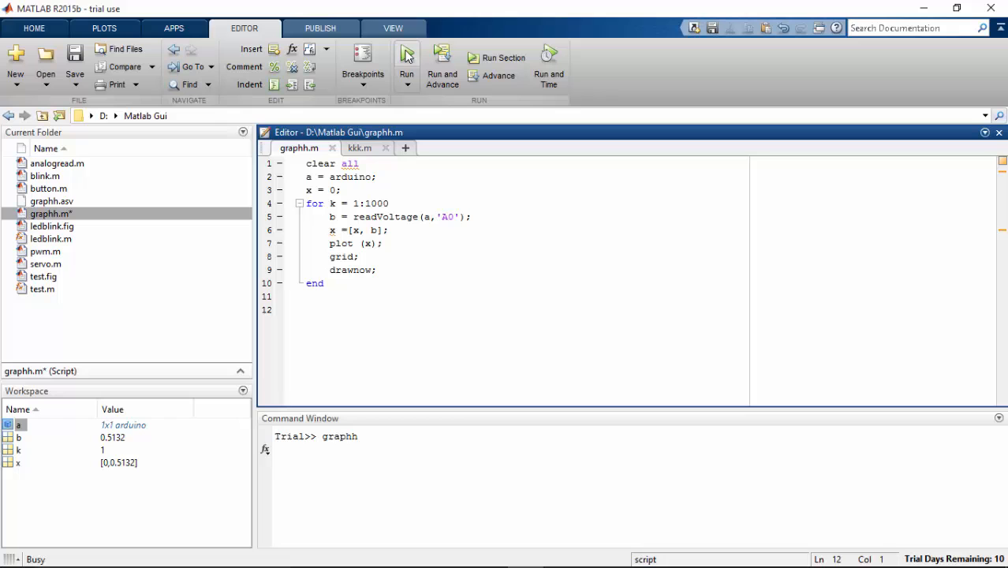
pyautogui.click(407, 60)
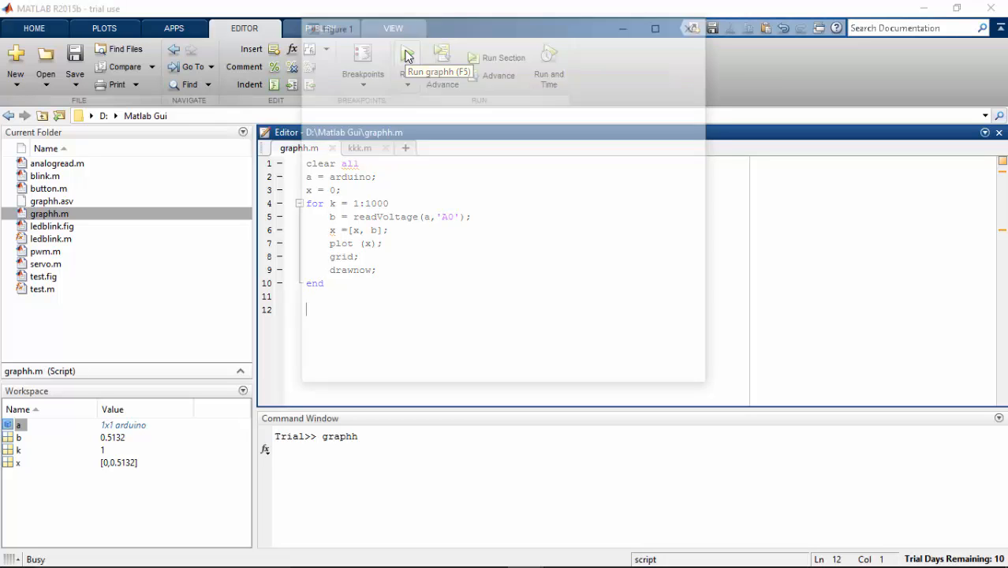
pyautogui.click(407, 56)
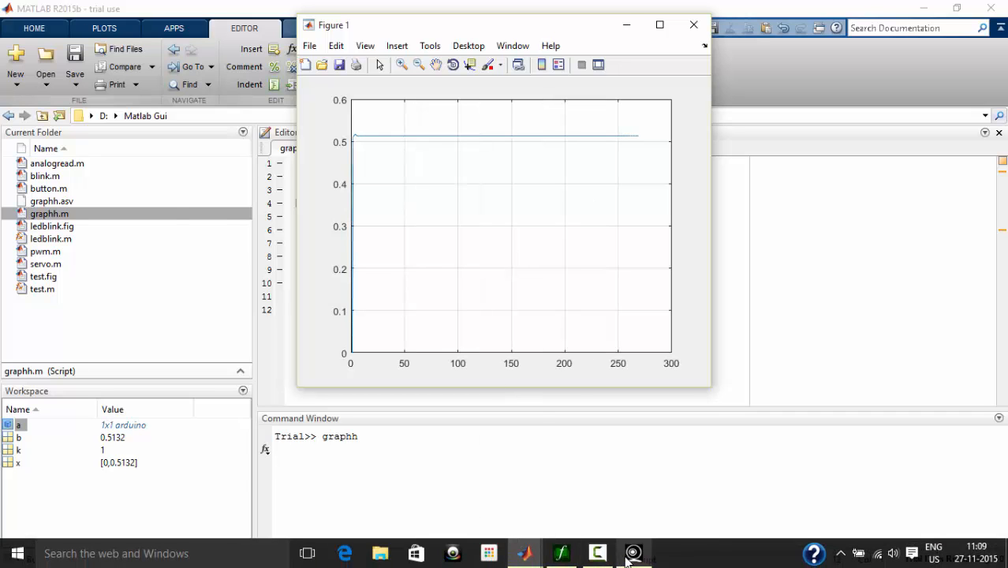
# - Let the loop finish all 1000 readings while the voltage swings between 0 and 5
pyautogui.click(634, 552)
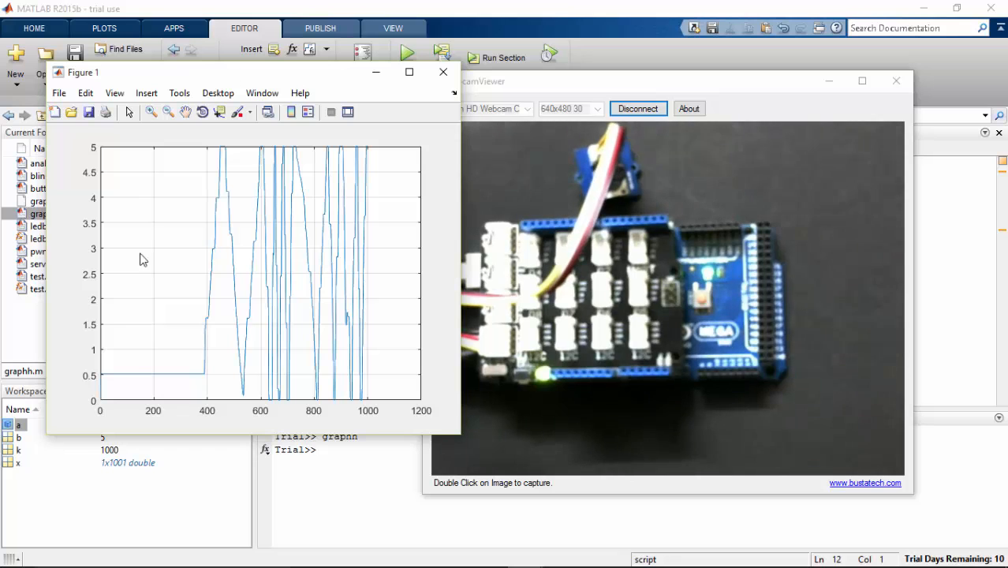
# - Dock Figure 1 into the main MATLAB window via the Desktop menu
pyautogui.click(218, 93)
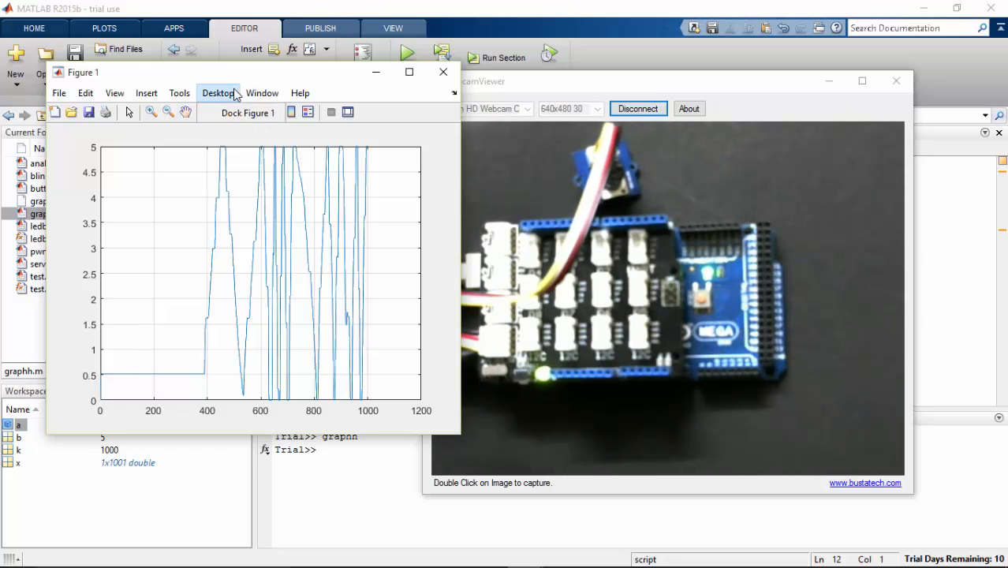
pyautogui.click(250, 112)
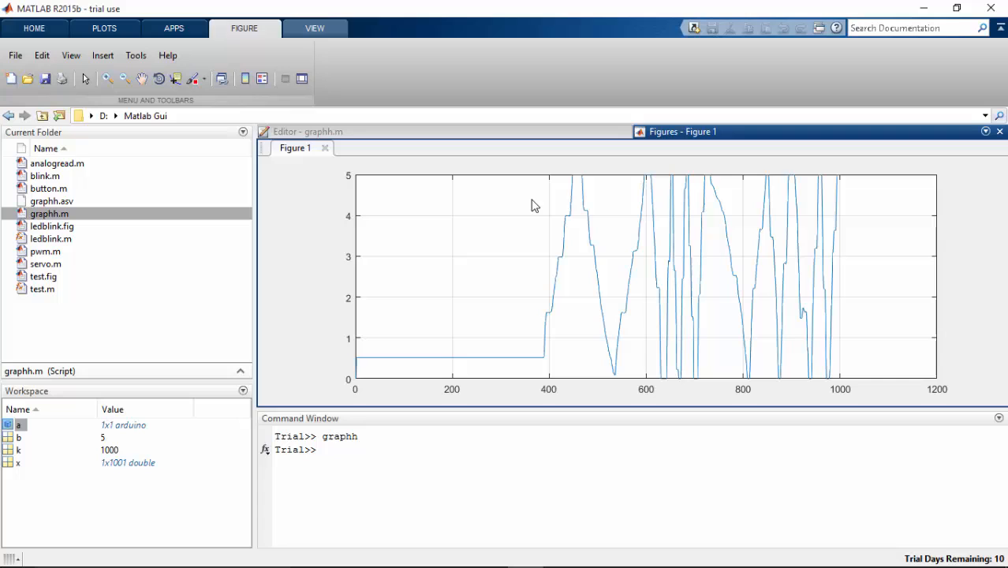
pyautogui.moveTo(363, 356)
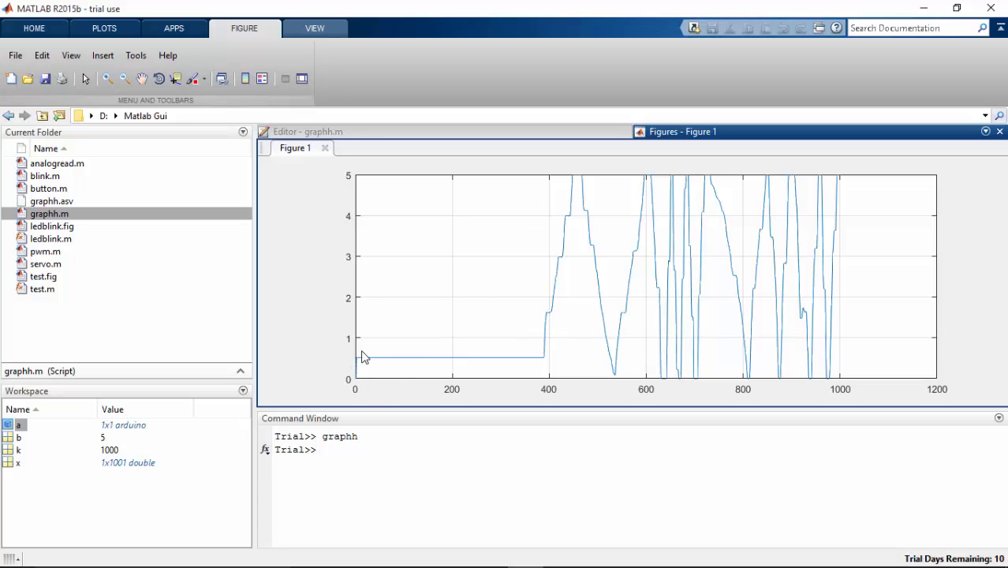
pyautogui.moveTo(708, 352)
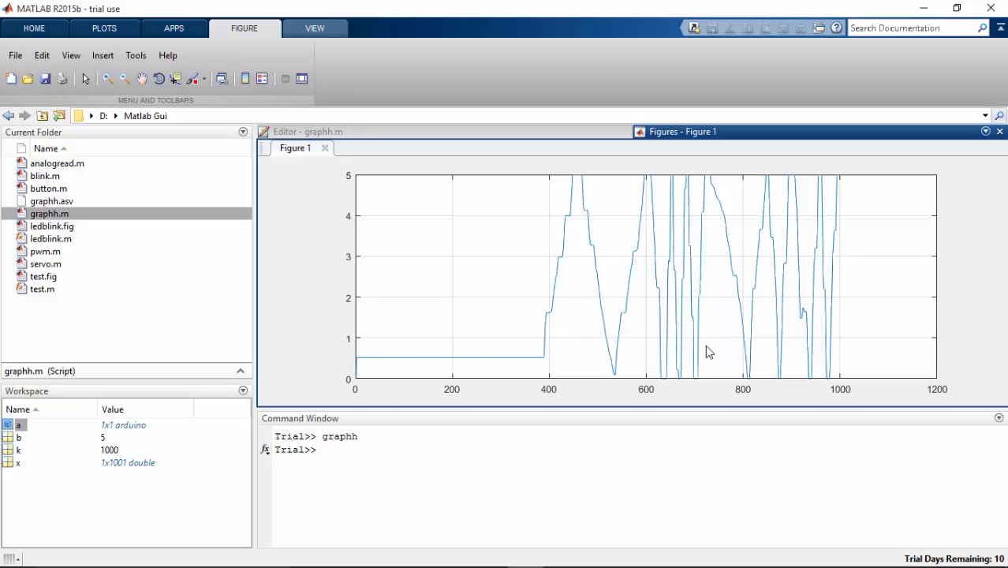
pyautogui.moveTo(827, 395)
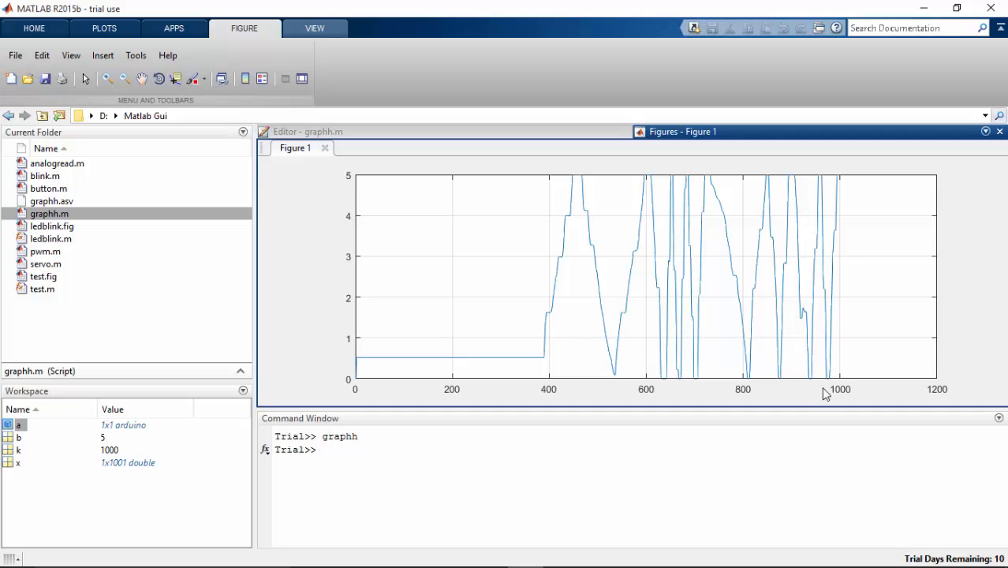
pyautogui.moveTo(672, 306)
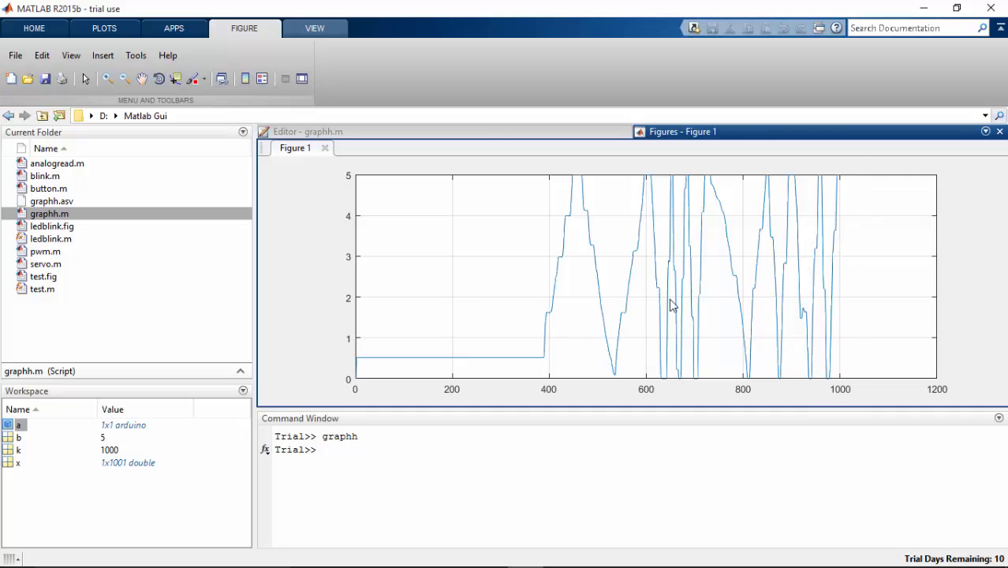